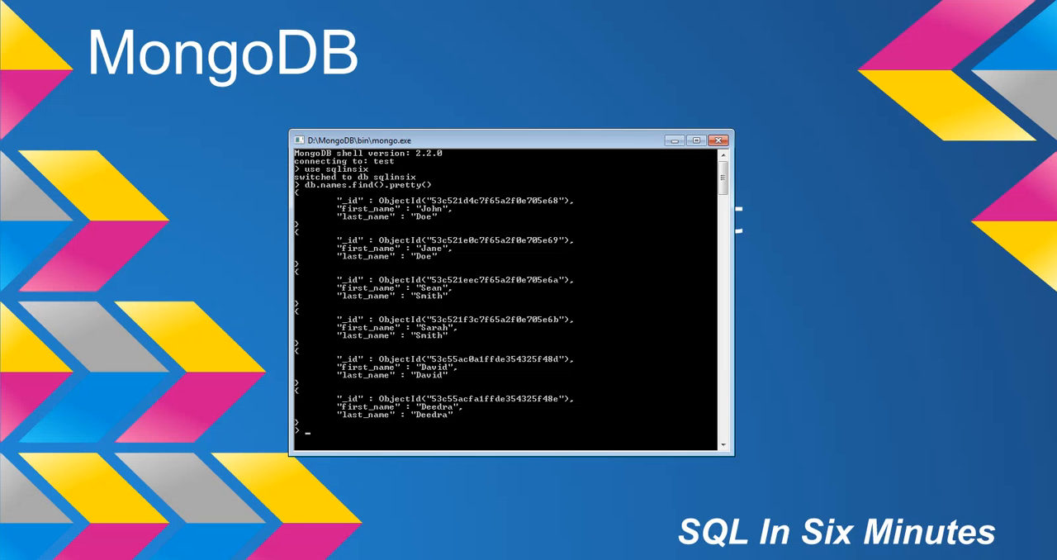
# Begin the db.names.aggregate([ command at the shell prompt.
pyautogui.write('db.names.aggregate({')
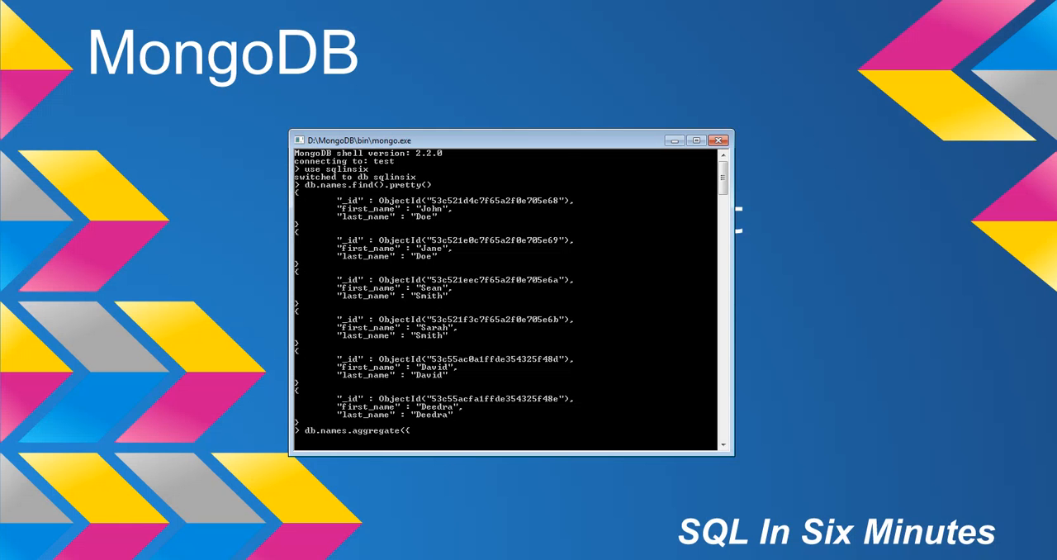
# Write the $group stage with _id: "$last_name" inside the aggregate call.
pyautogui.write('$r')
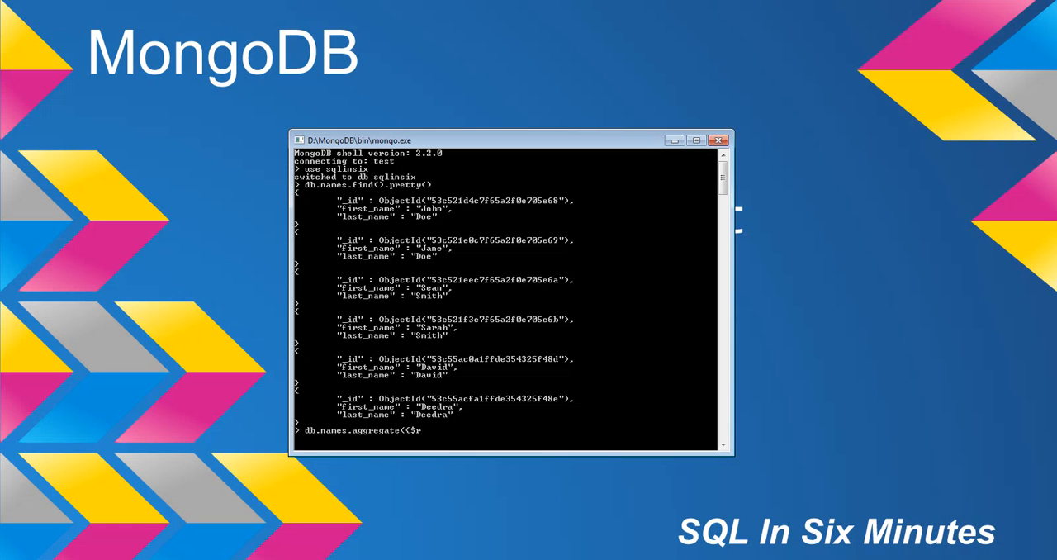
pyautogui.write('group: {')
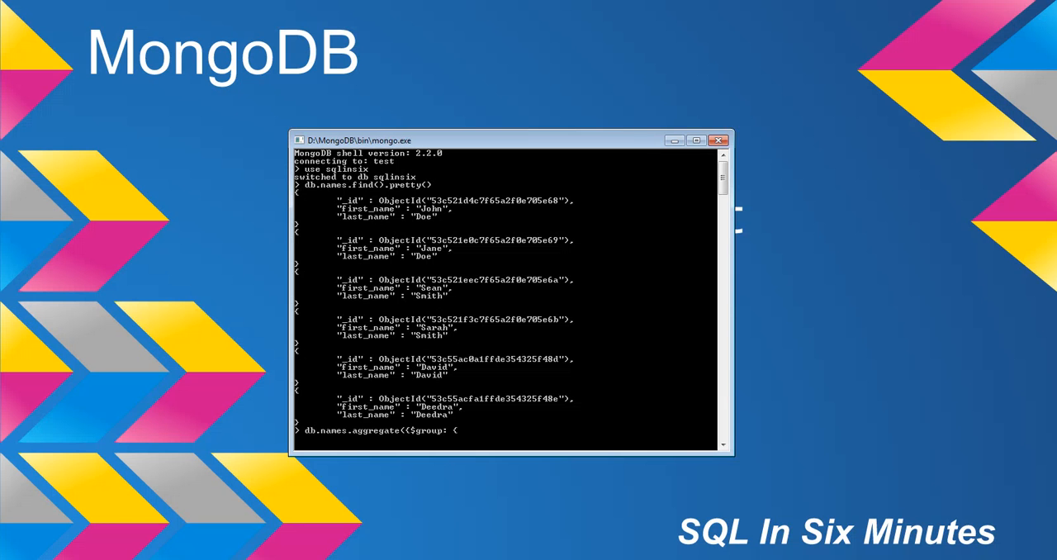
pyautogui.write('_i')
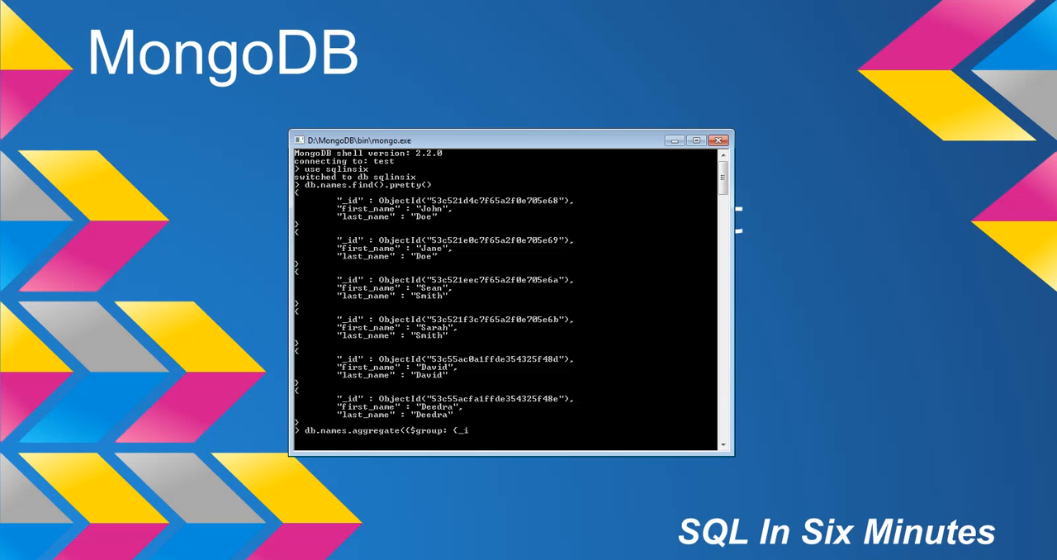
pyautogui.write('d: "')
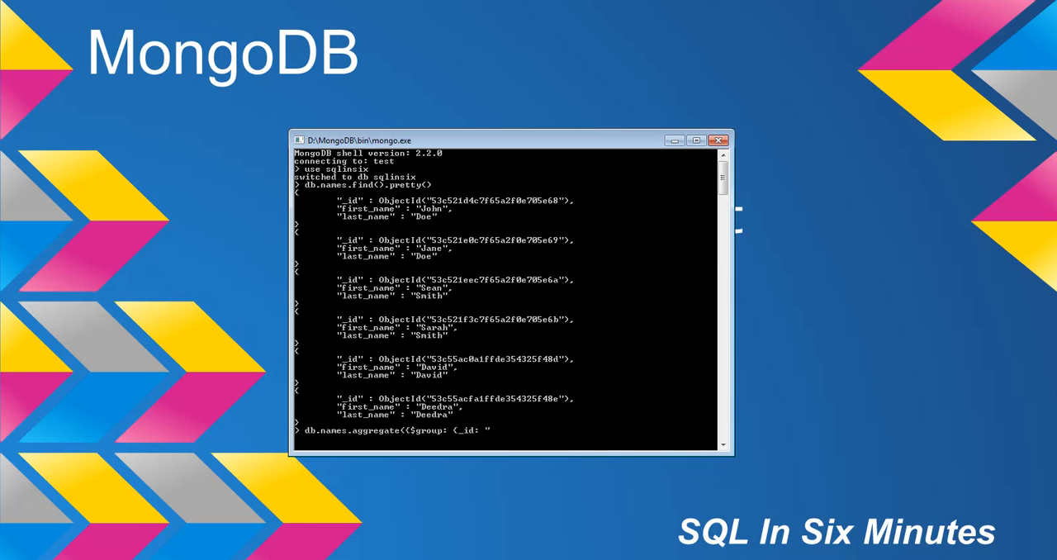
pyautogui.write('$last_')
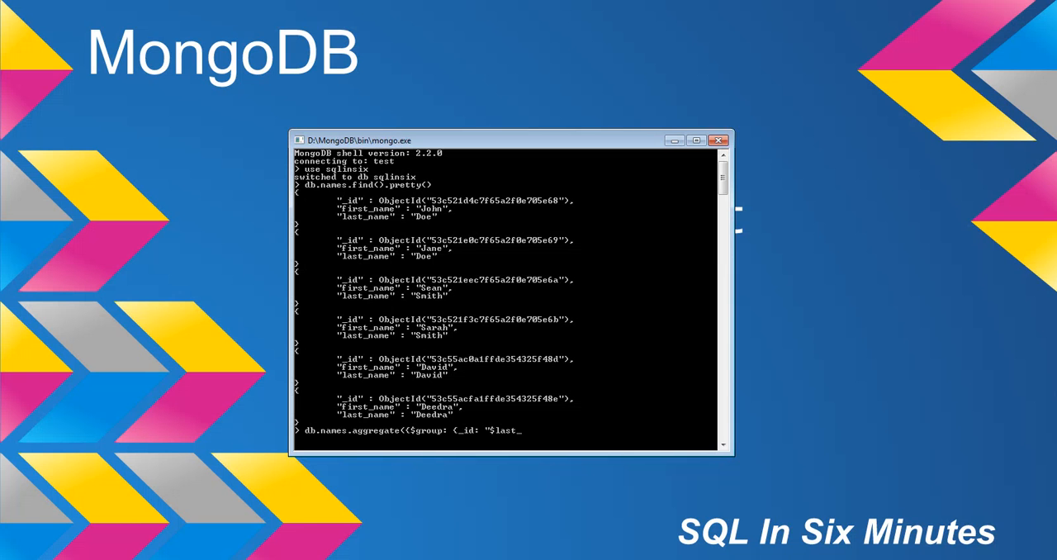
pyautogui.write('name"')
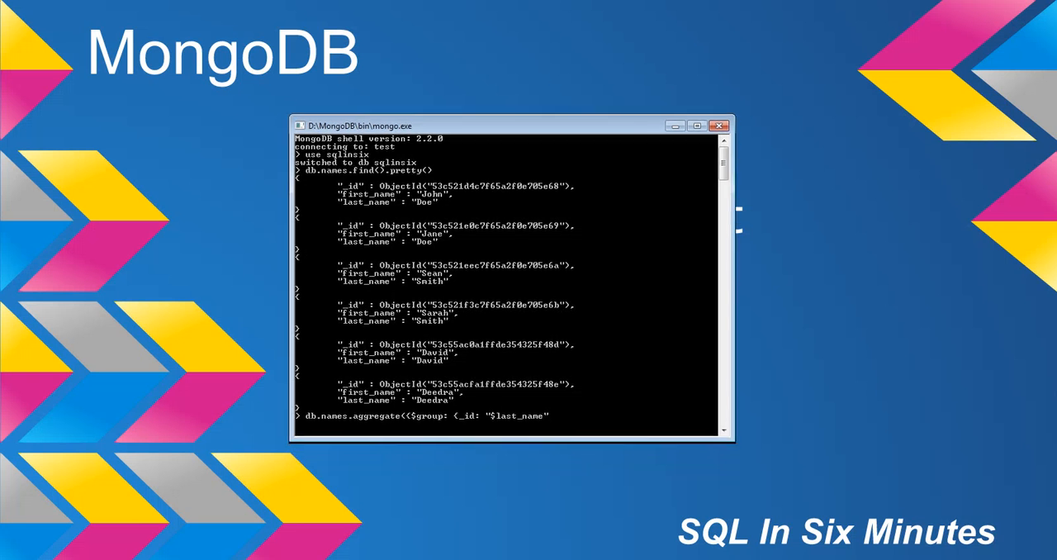
# Add lastNameCount: {$sum: 1} to the $group stage, closing the pipeline.
pyautogui.moveTo(496, 125); pyautogui.dragTo(495, 114)
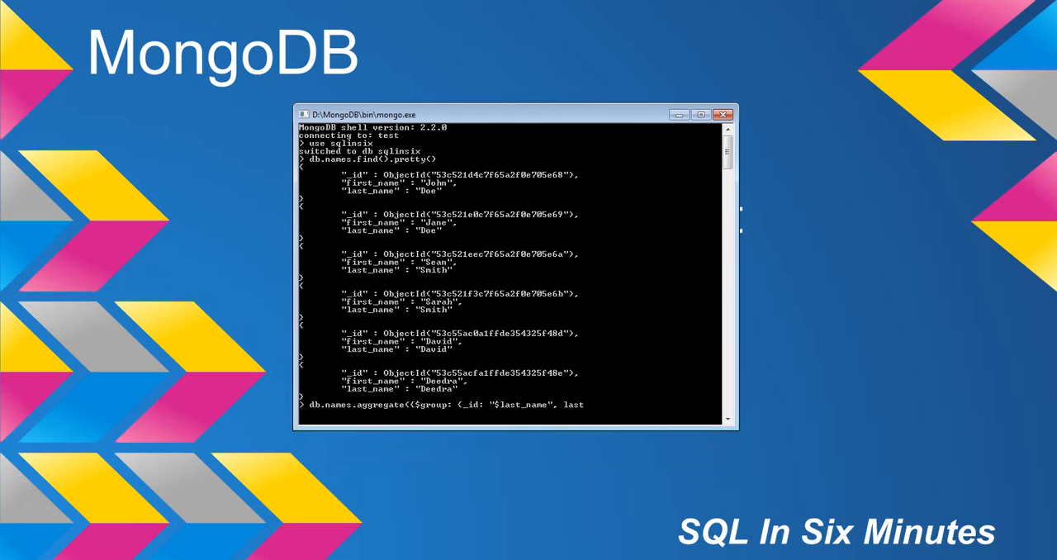
pyautogui.write('NameCount')
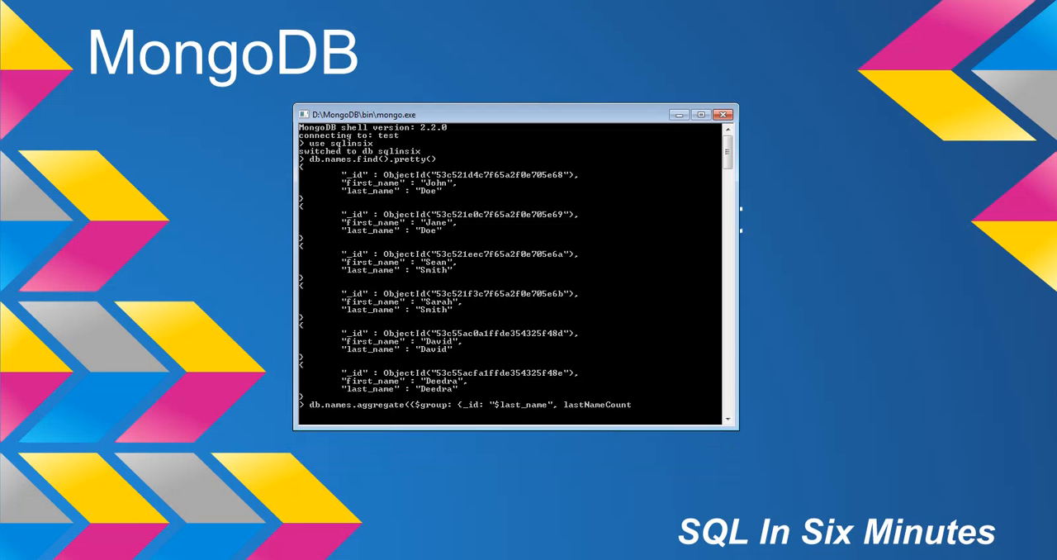
pyautogui.write(': {$su')
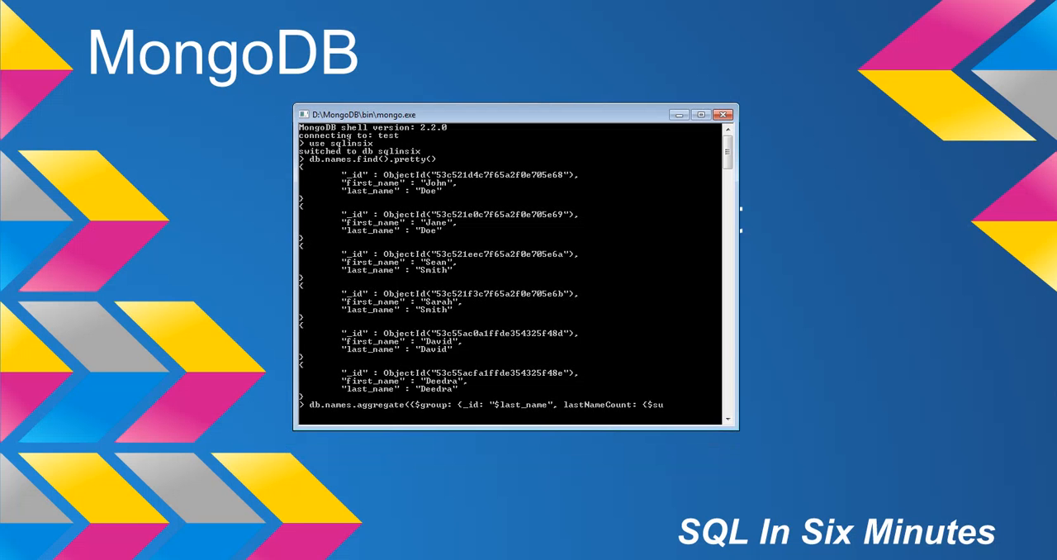
pyautogui.write('m: 1}}})')
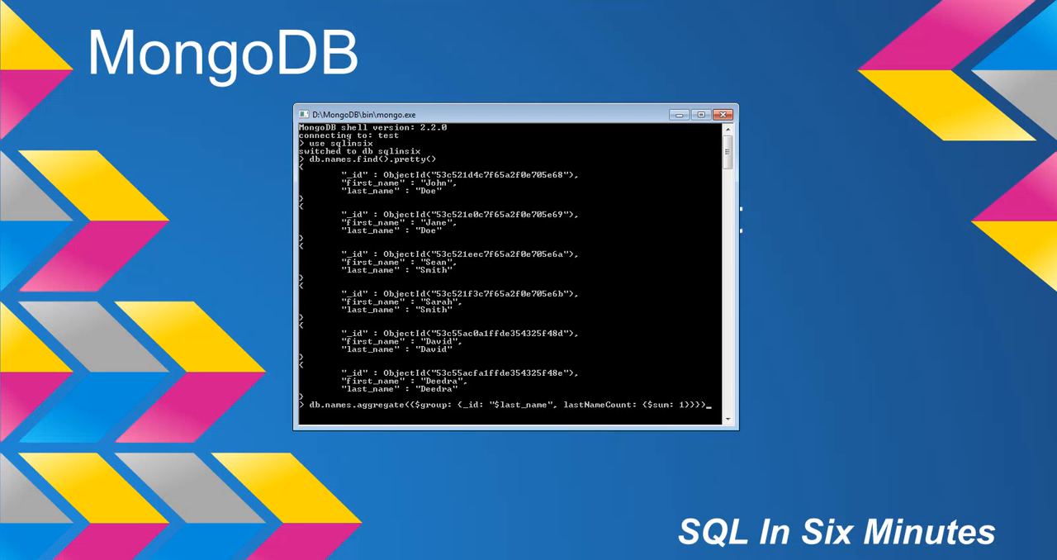
# Execute the aggregation, returning Deedra 1, David 1, Smith 2, Doe 2.
pyautogui.press('Return')
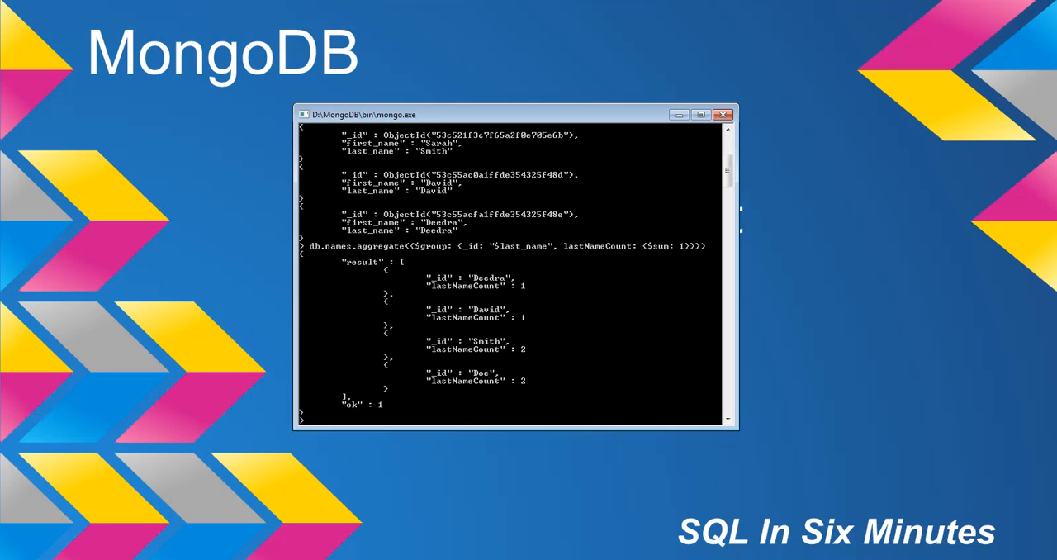